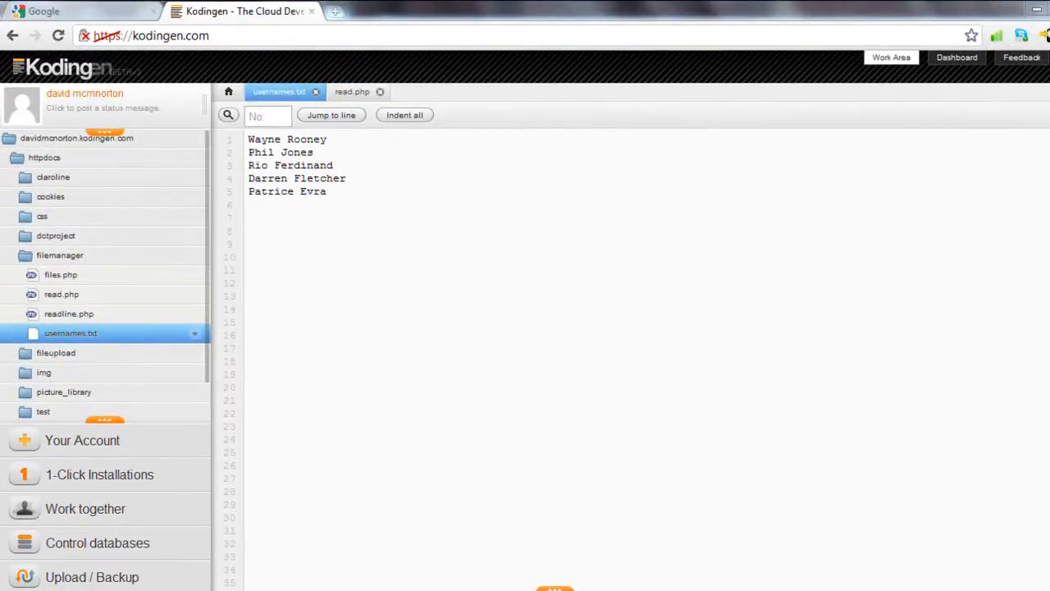
- Switch from usernames.txt to the read.php script in the editor
click(63, 294)
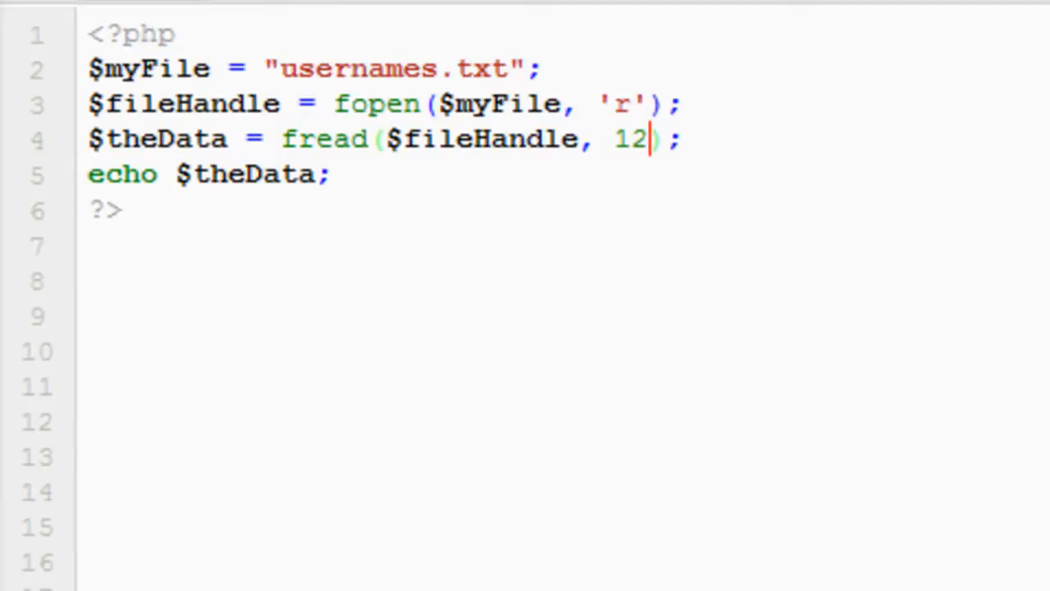
- Replace the 12-byte fread length with filesize($myFile) so the whole file is read
key(BackSpace)
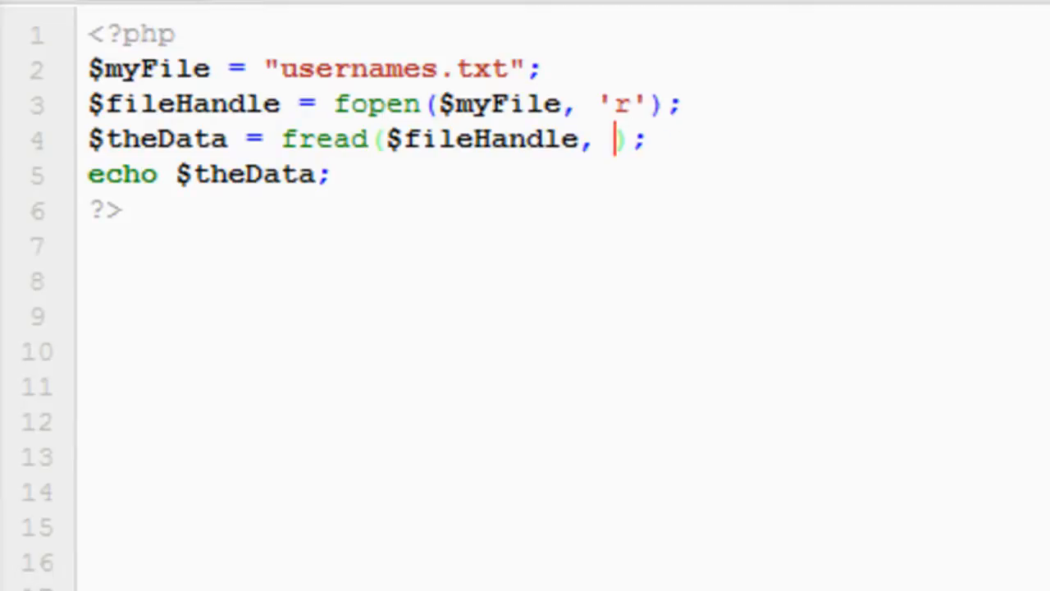
text(file)
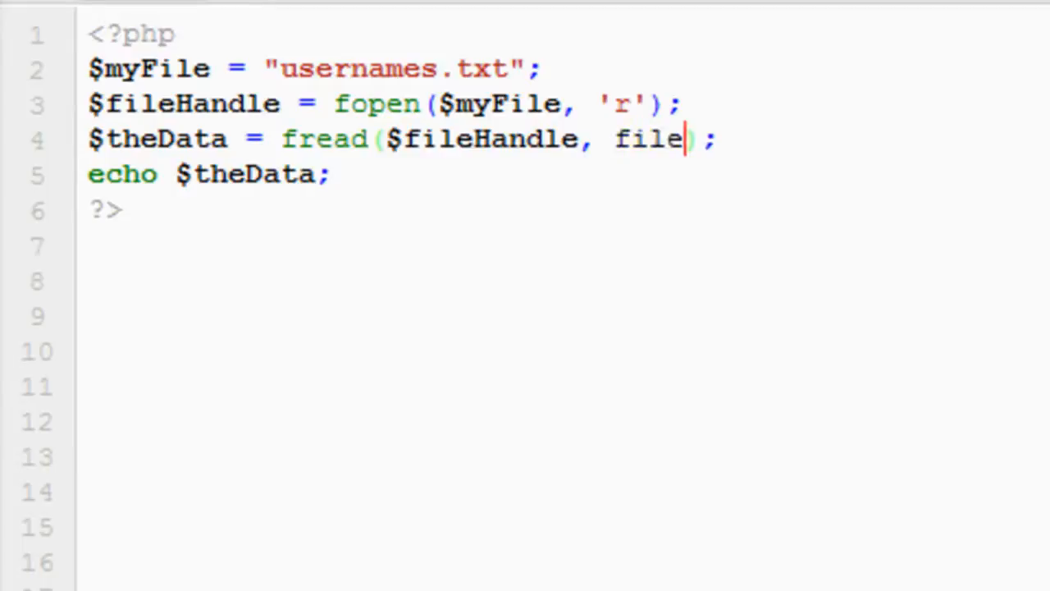
text(size)
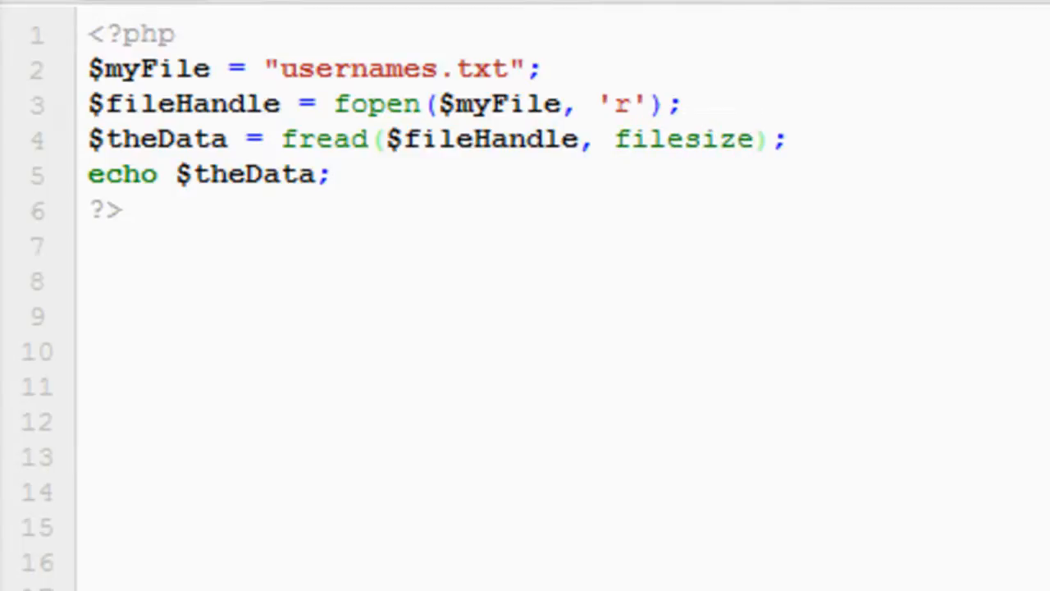
text(())
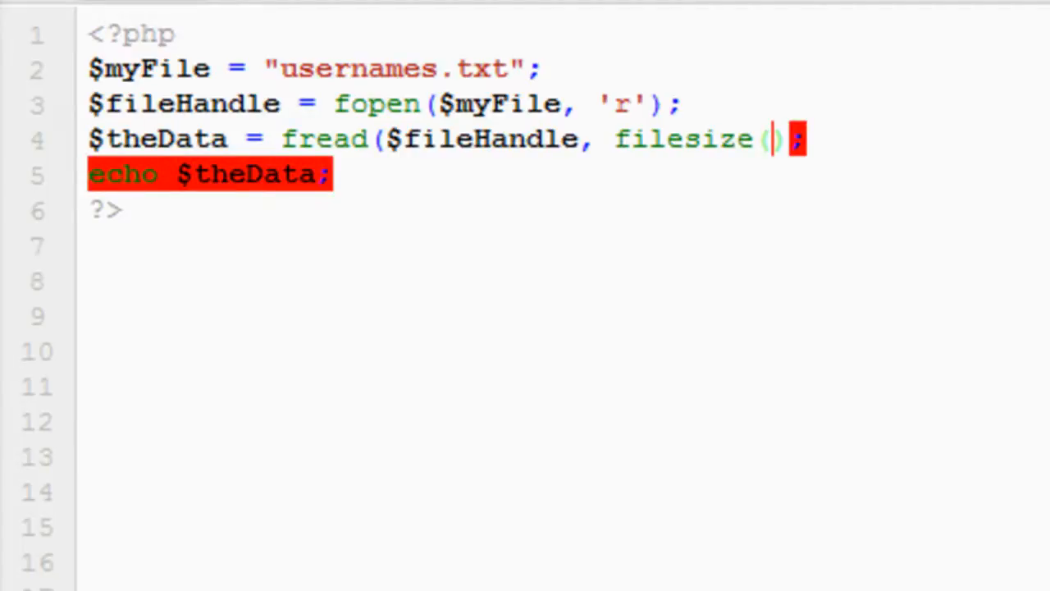
text($my)
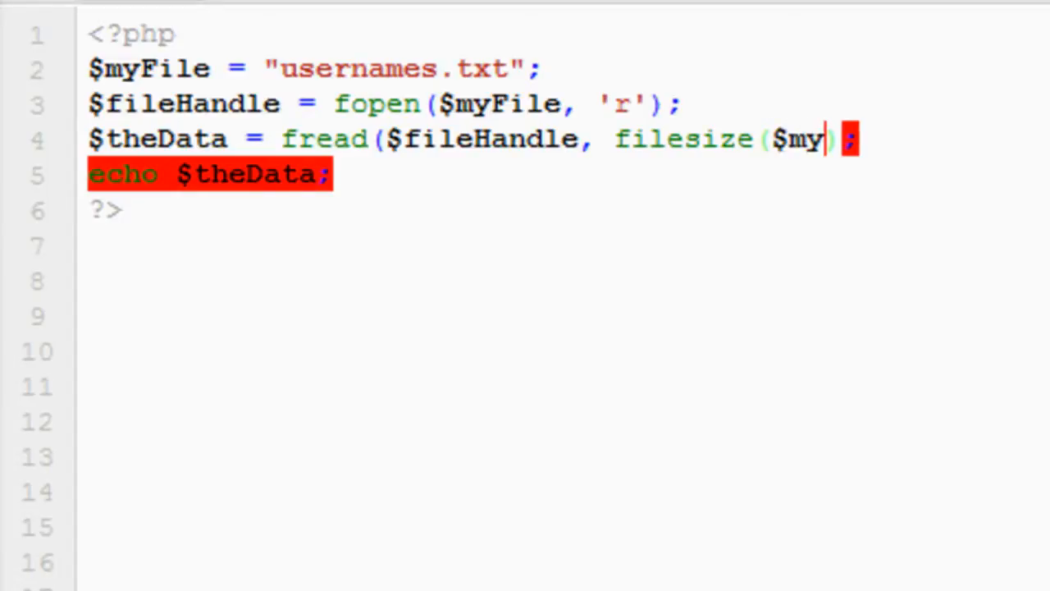
text(File)
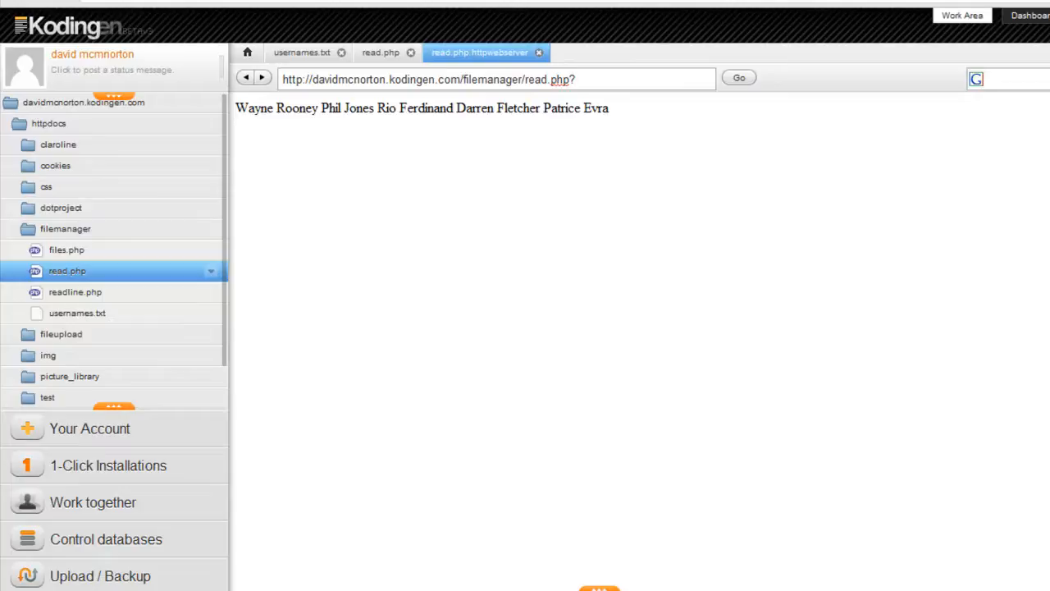
- Preview read.php in the httpwebserver tab, showing all five names on one line
click(574, 79)
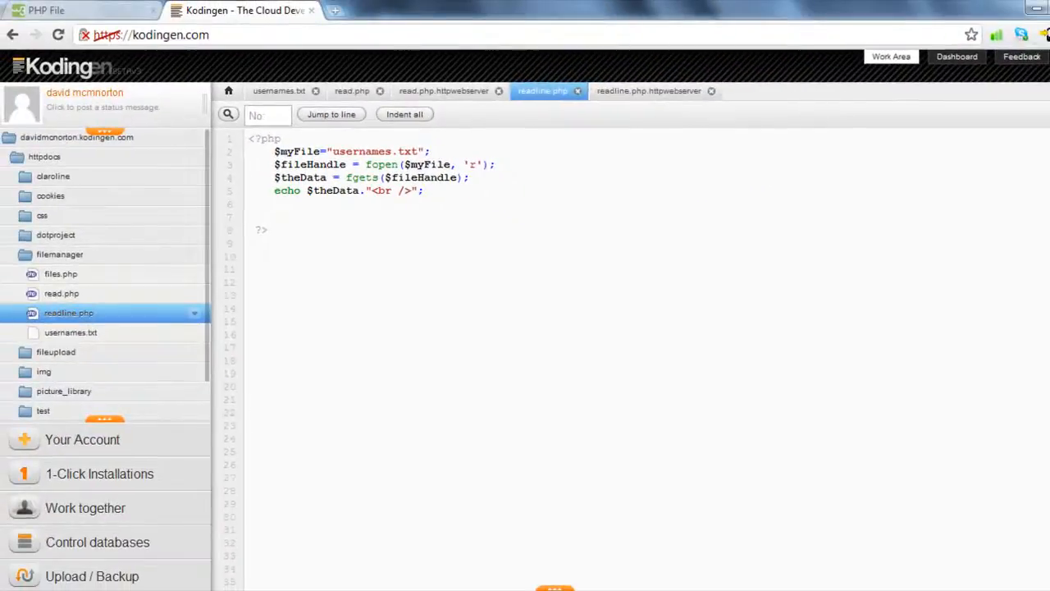
- Save readline.php before copying its fgets and echo lines
key(ctrl+s)
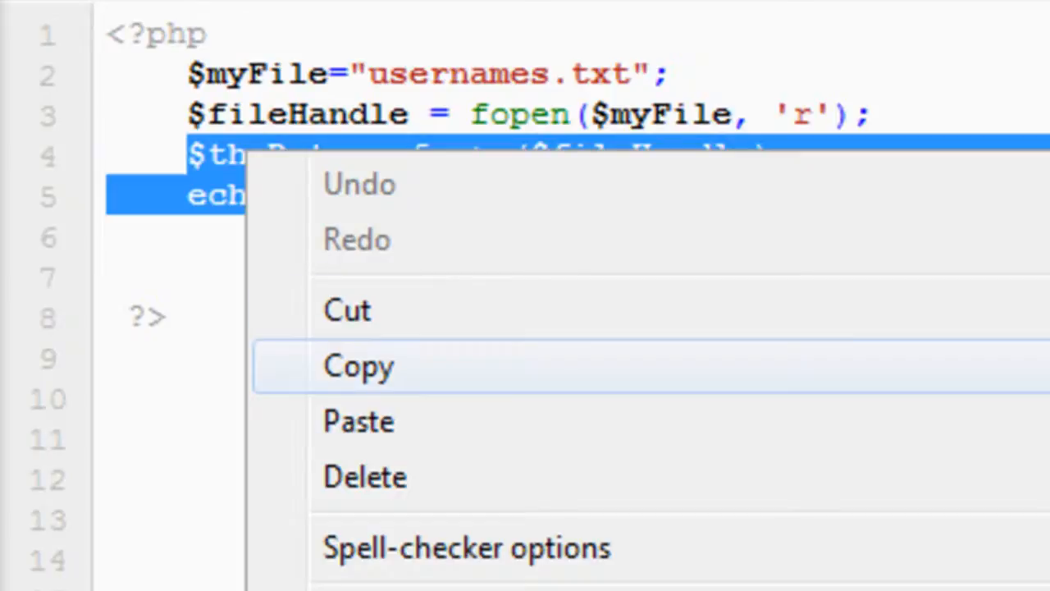
- Paste a second fgets and echo pair below the first in readline.php and save it
click(358, 366)
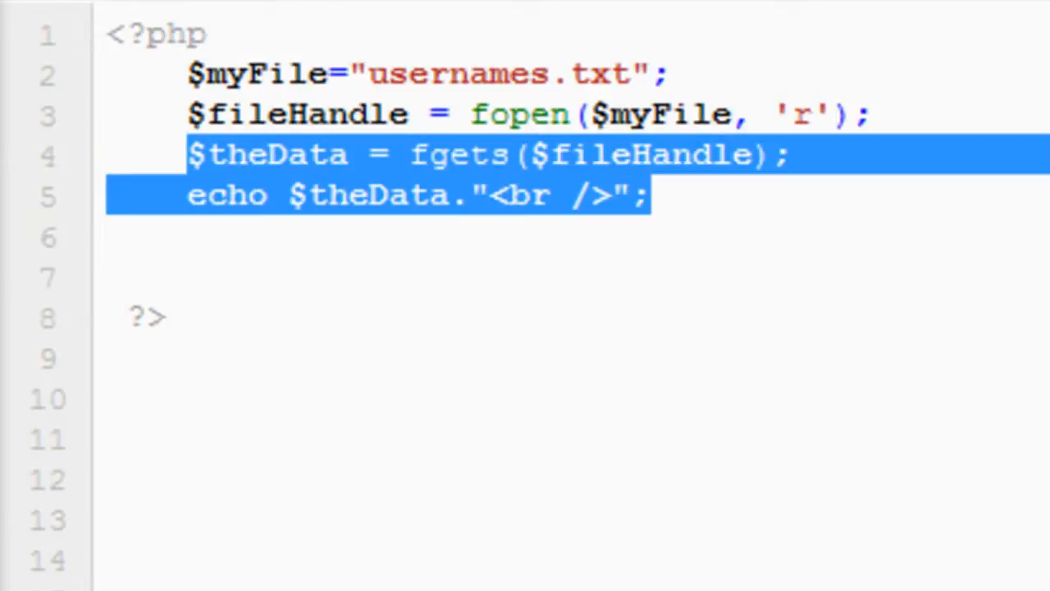
click(648, 195)
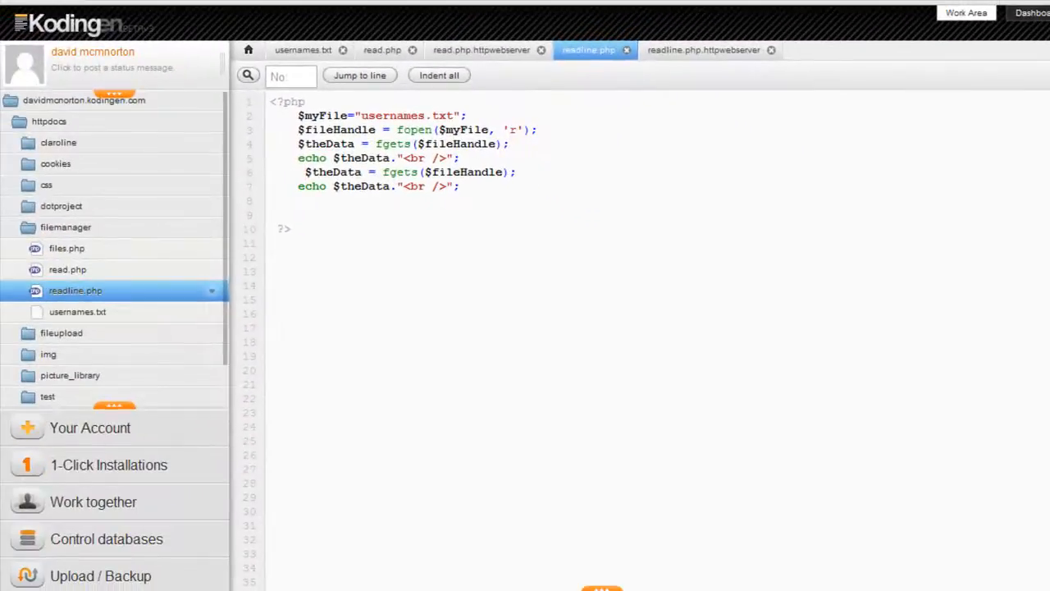
key(ctrl+s)
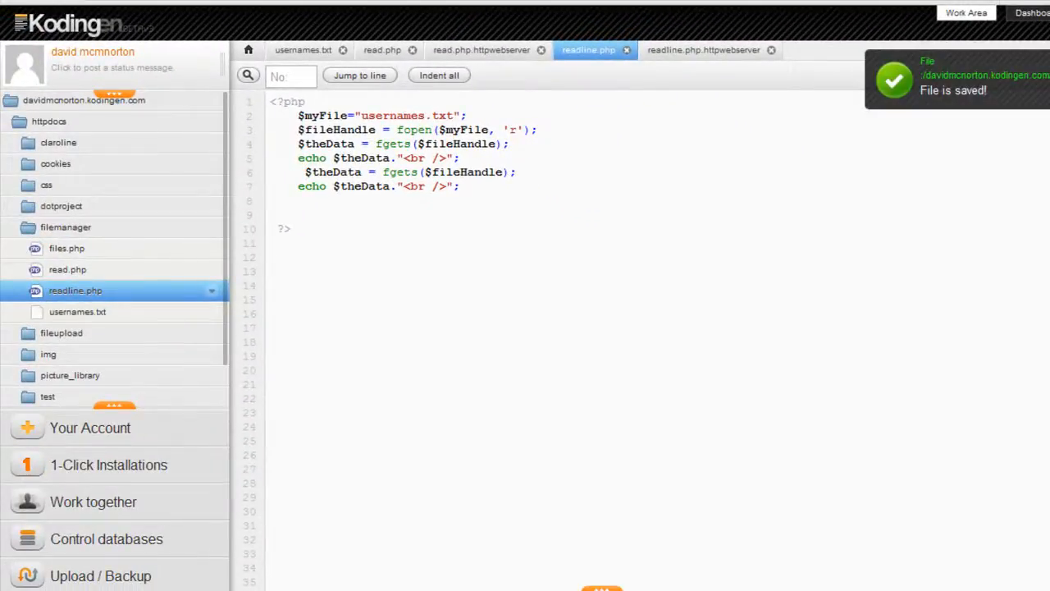
click(703, 50)
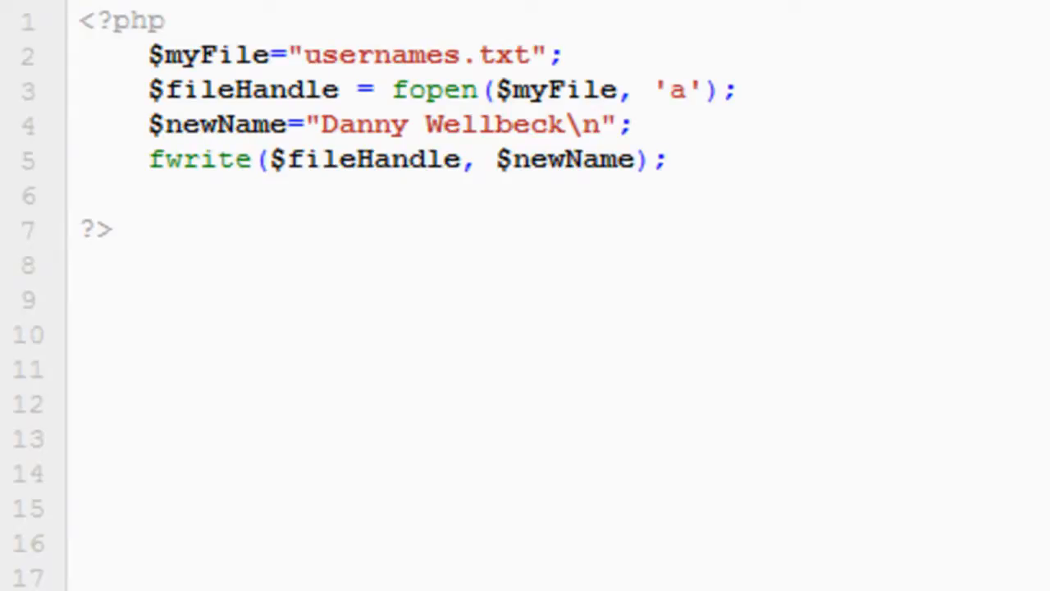
- Select the new file's name to save the append script as write.php
double_click(675, 88)
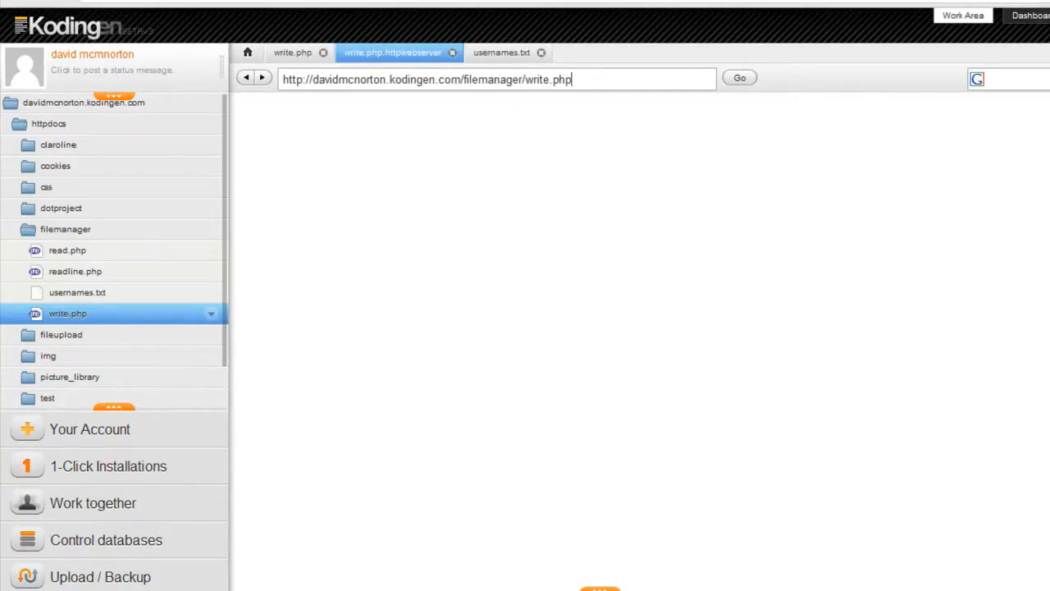
- Reopen usernames.txt from the file tree to confirm Danny Wellbeck was appended as the sixth name
text(?)
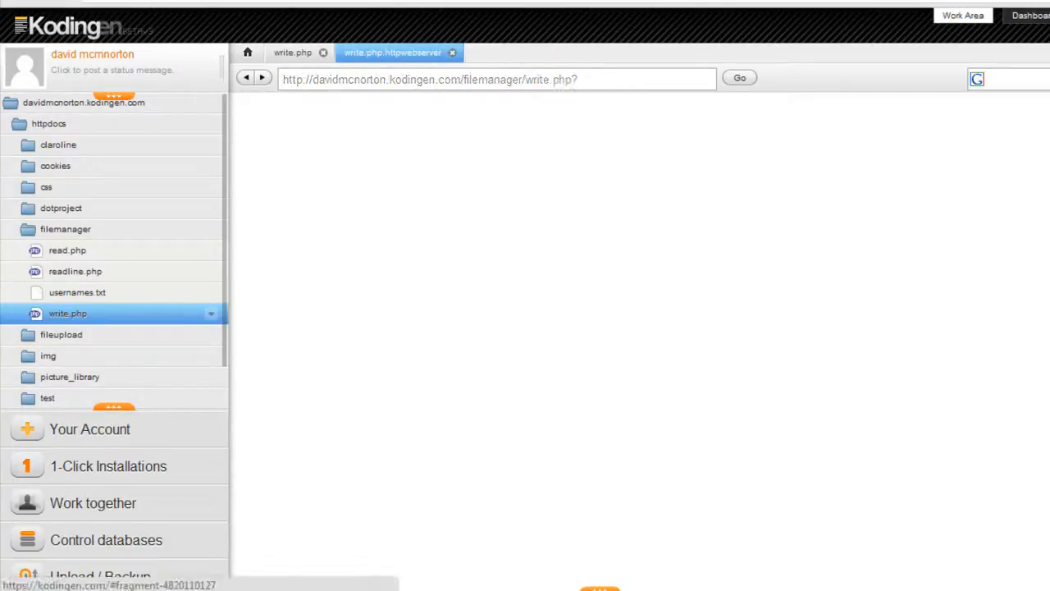
click(78, 292)
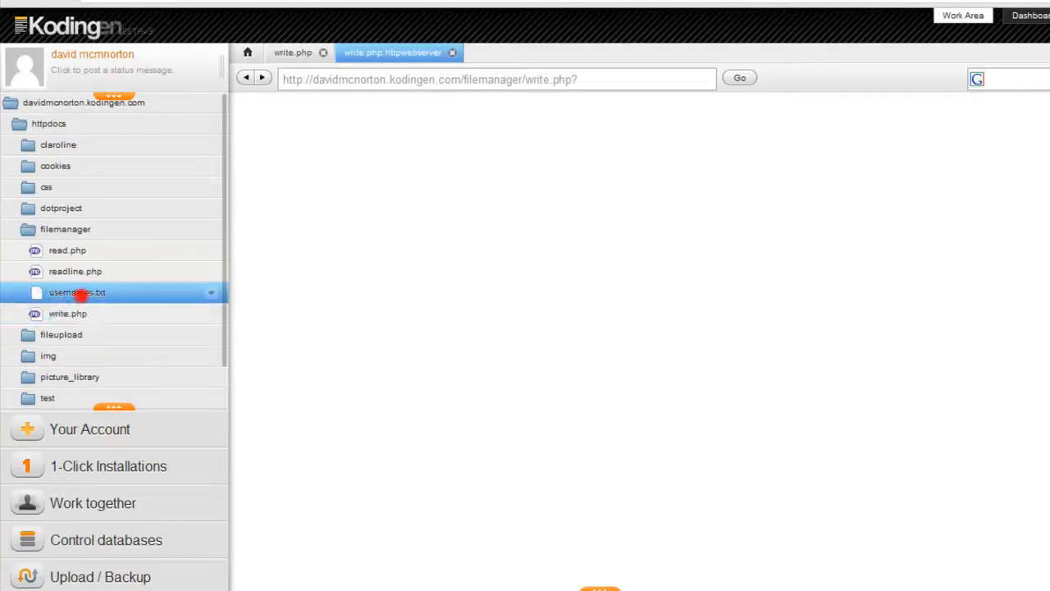
click(77, 292)
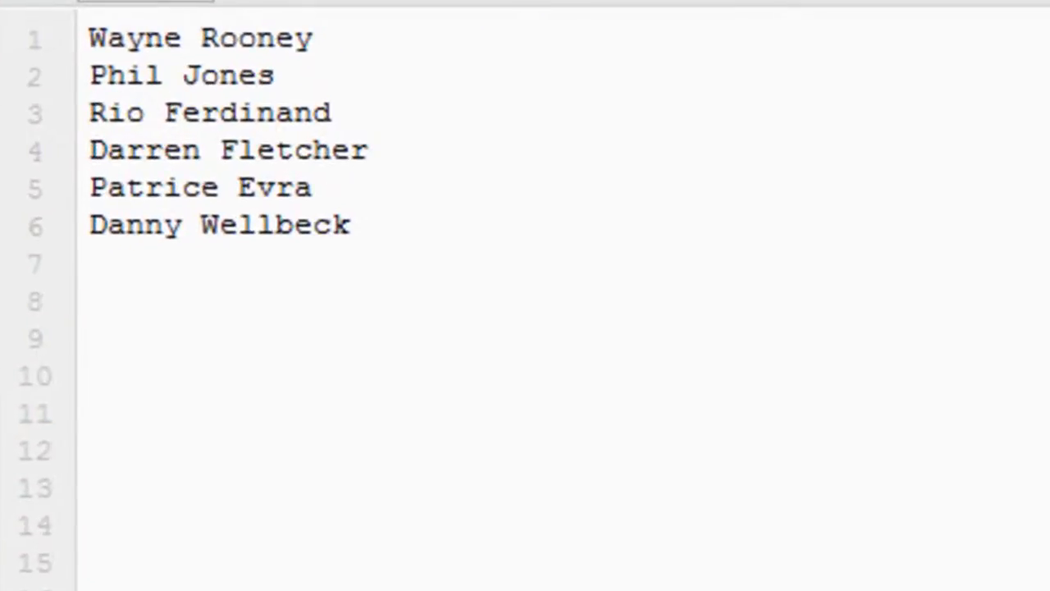
- Add fclose($fileHandle); as line 6 of write.php after the fwrite statement
click(144, 8)
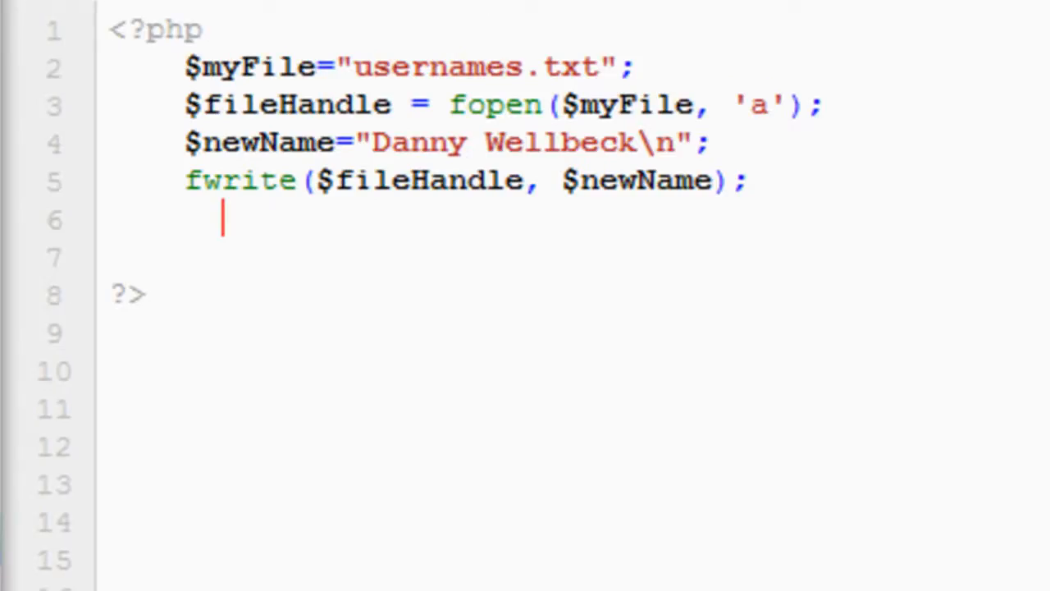
text(fclo)
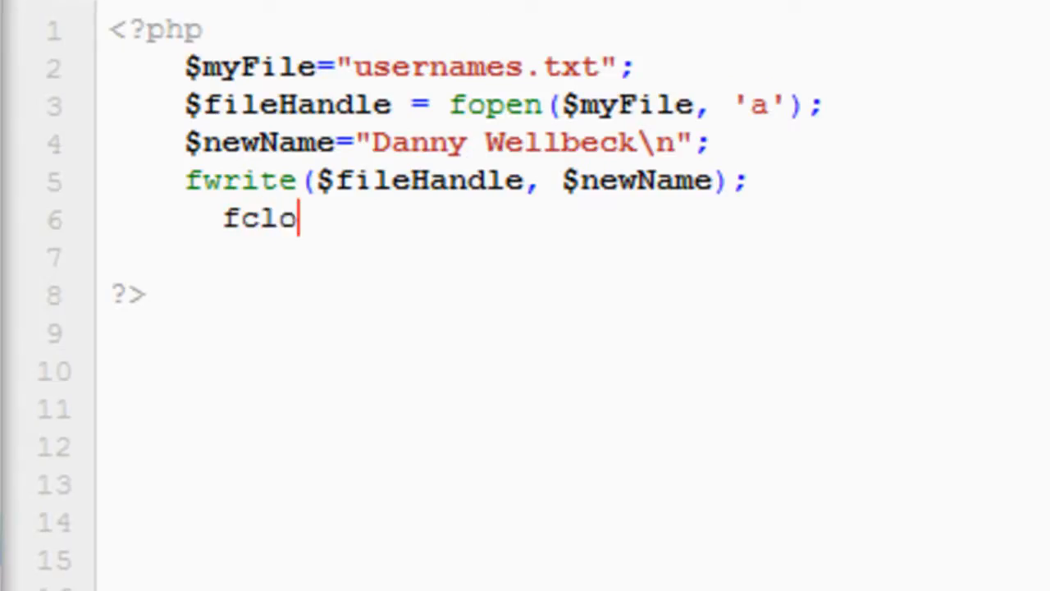
text(se)
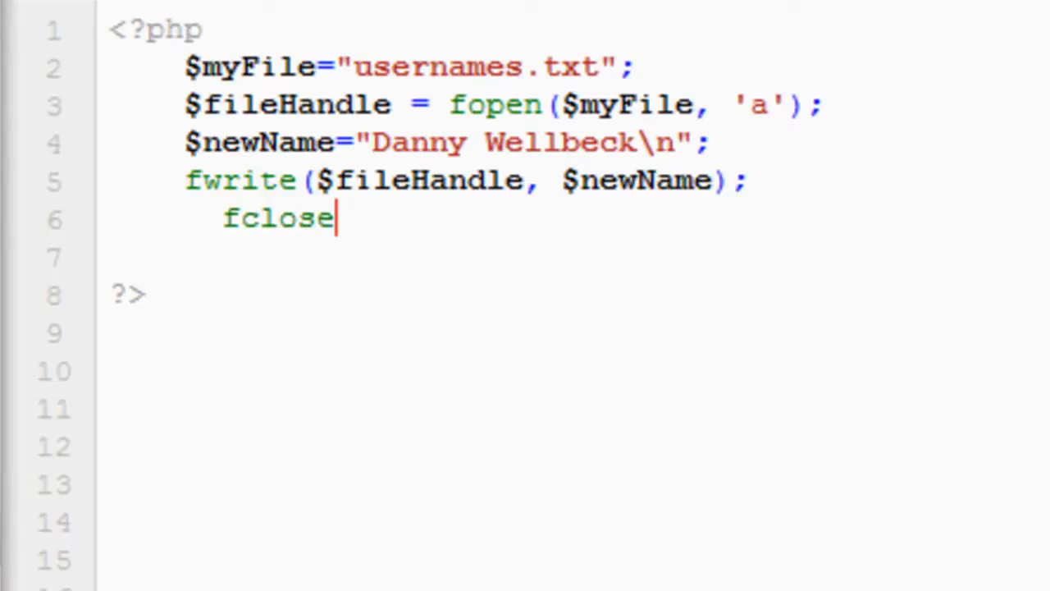
text(()
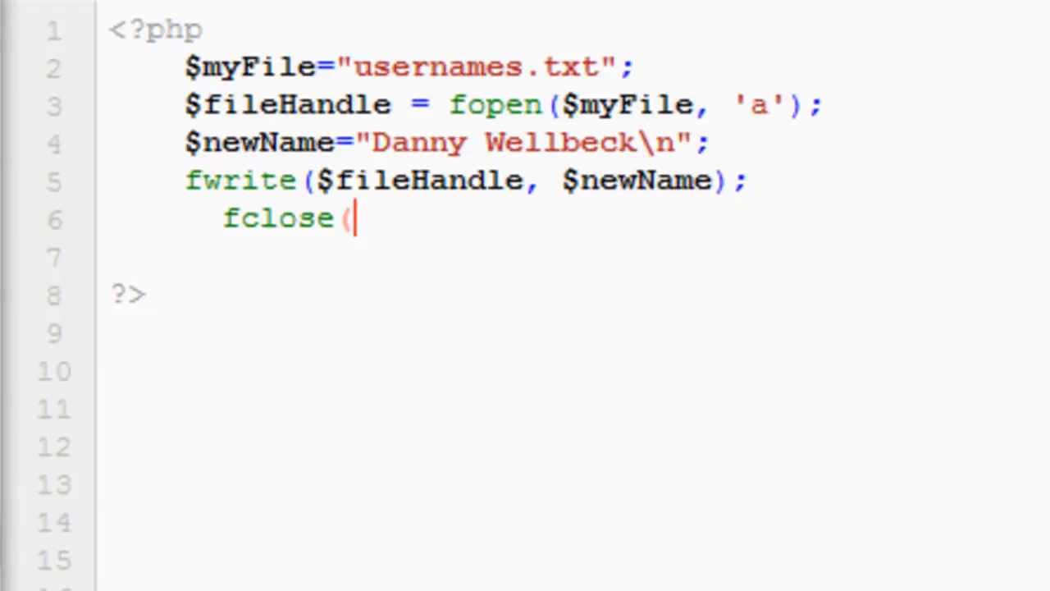
text($)
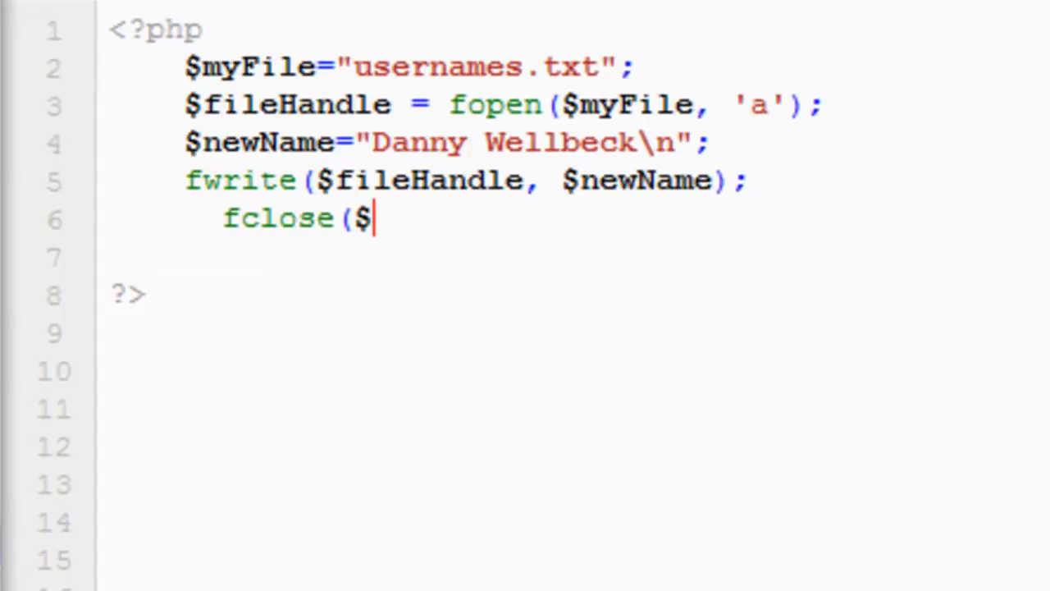
text(fileH)
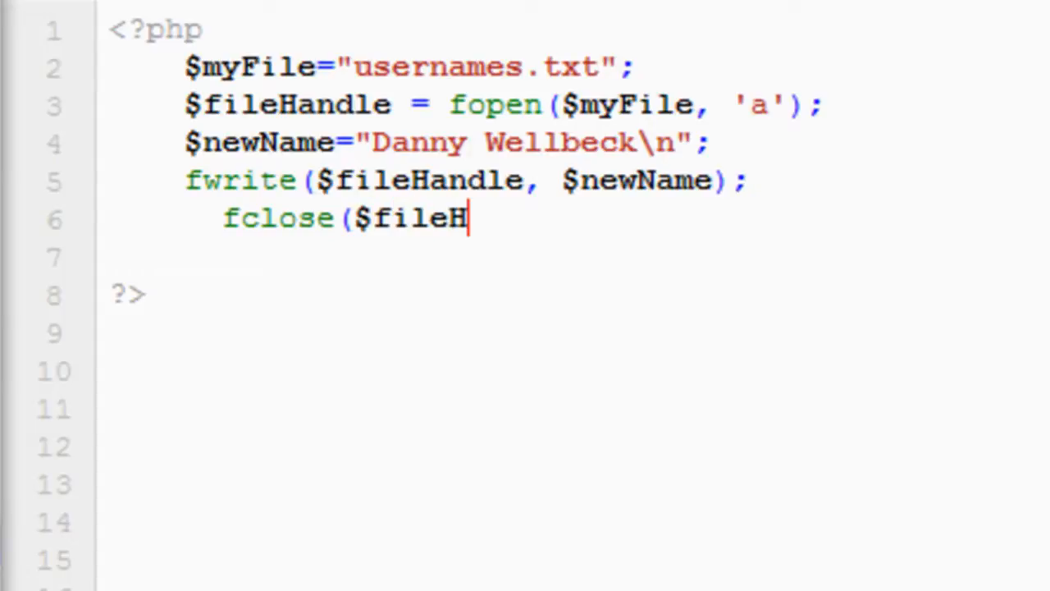
text(andl)
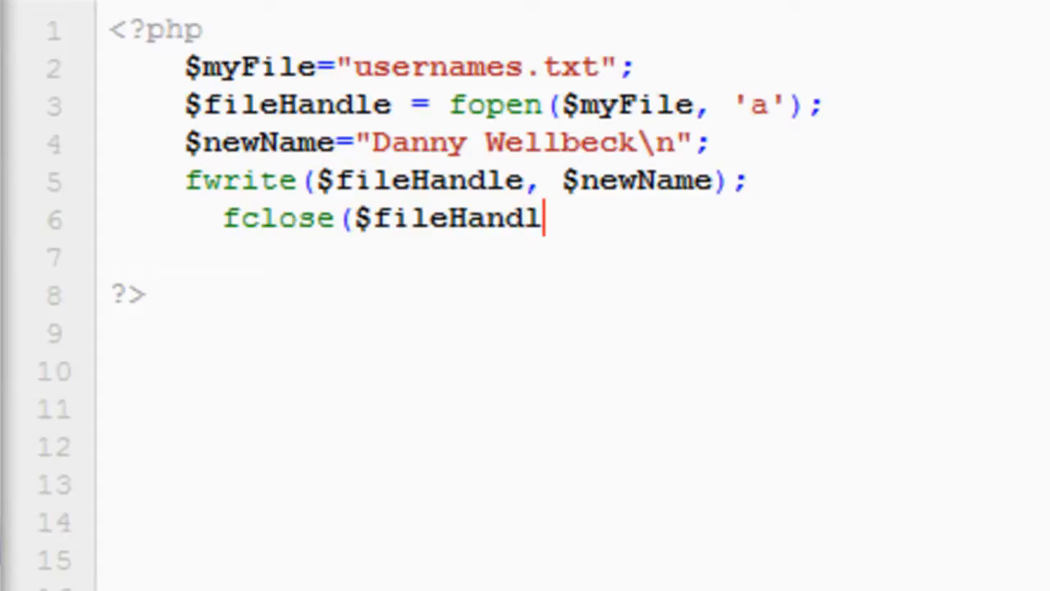
text(e))
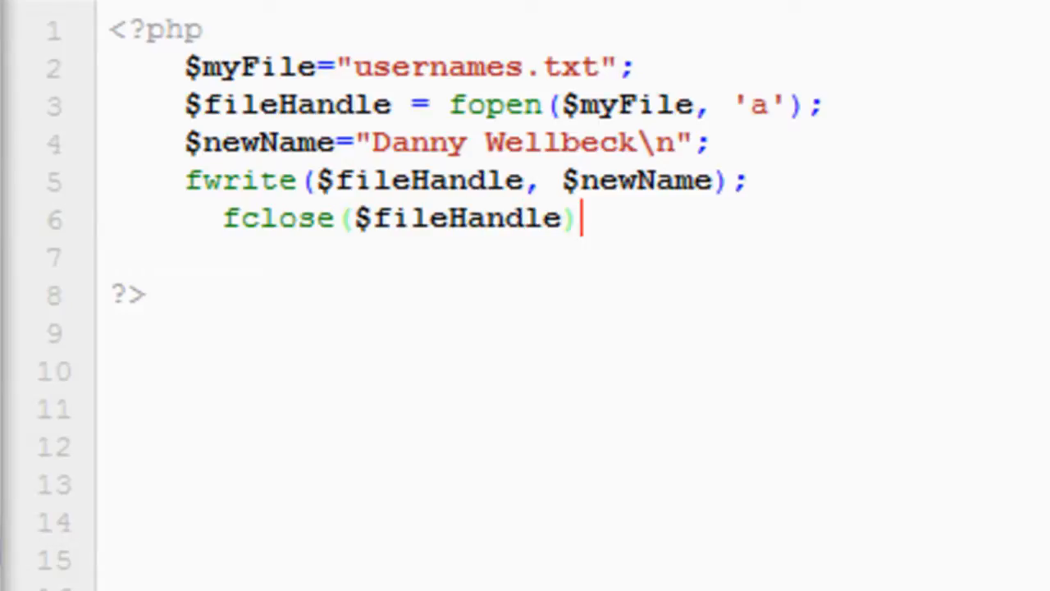
text(;)
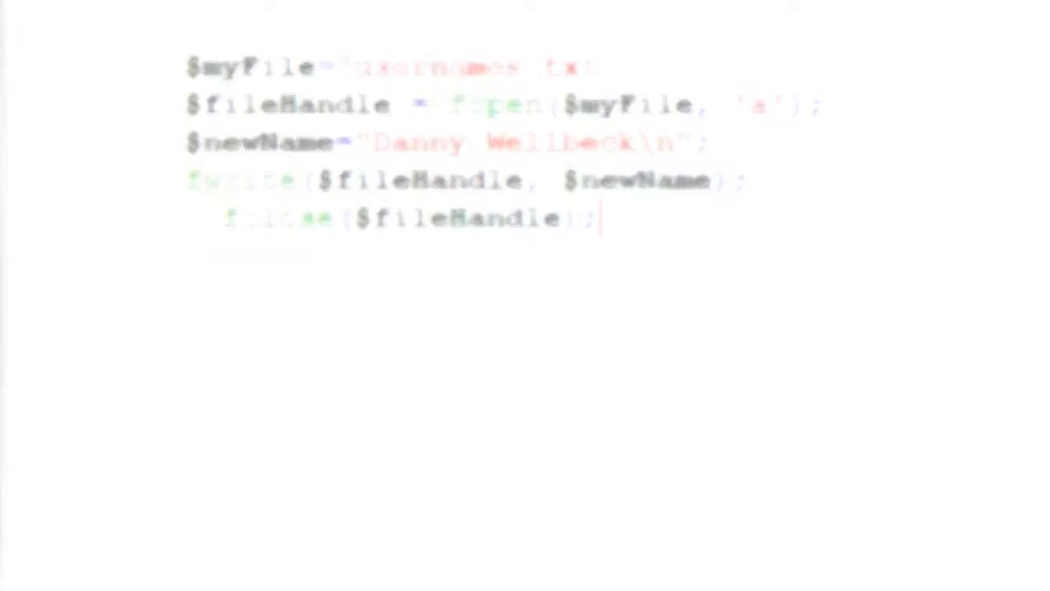